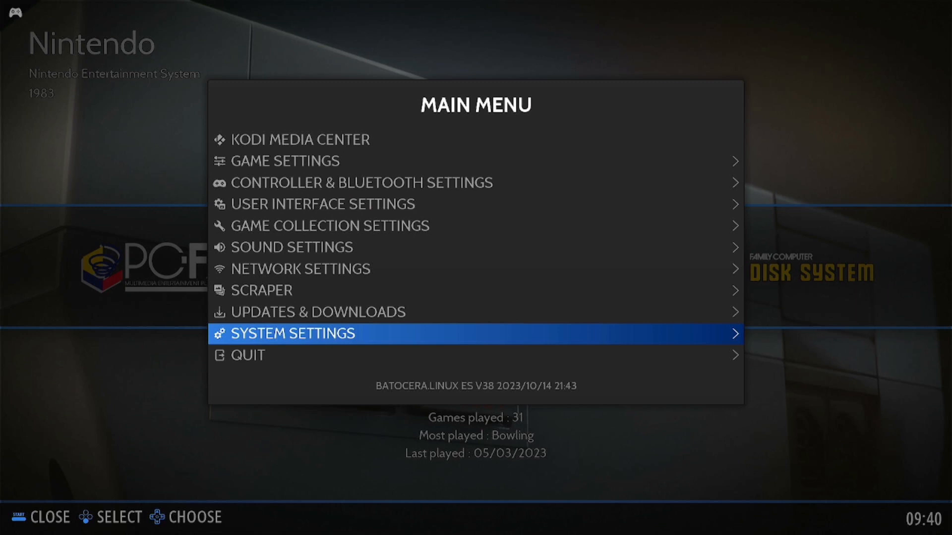
# - Reach Frontend Developer Options through System Settings' Advanced section
pyautogui.click(291, 333)
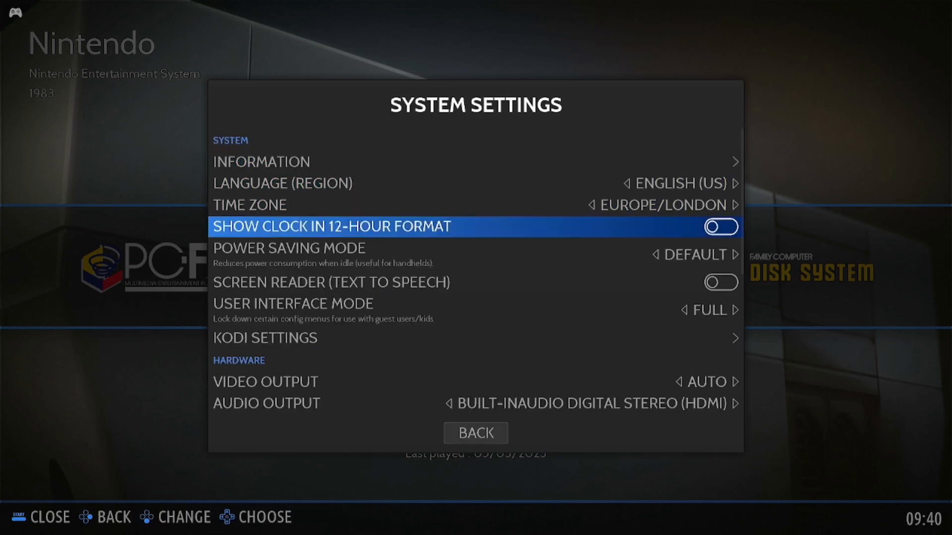
pyautogui.scroll(-3)
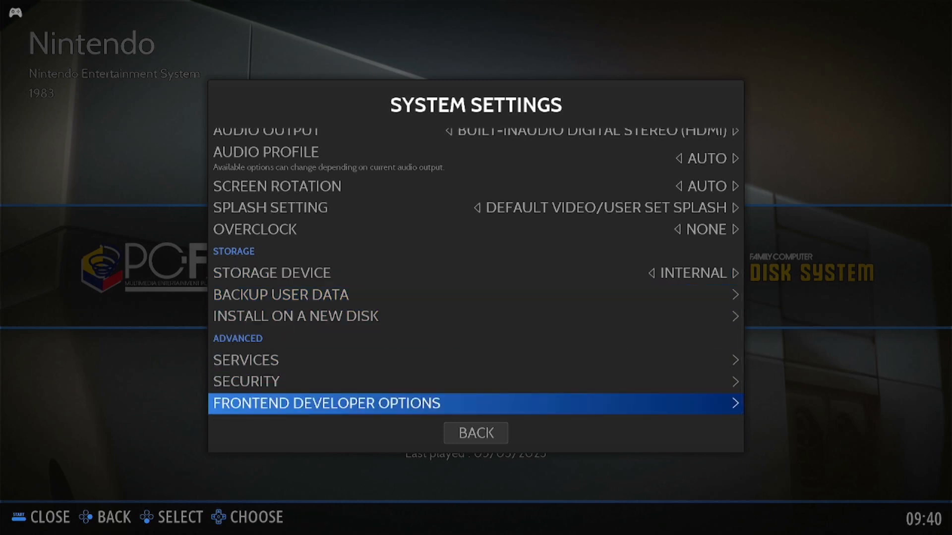
pyautogui.click(326, 403)
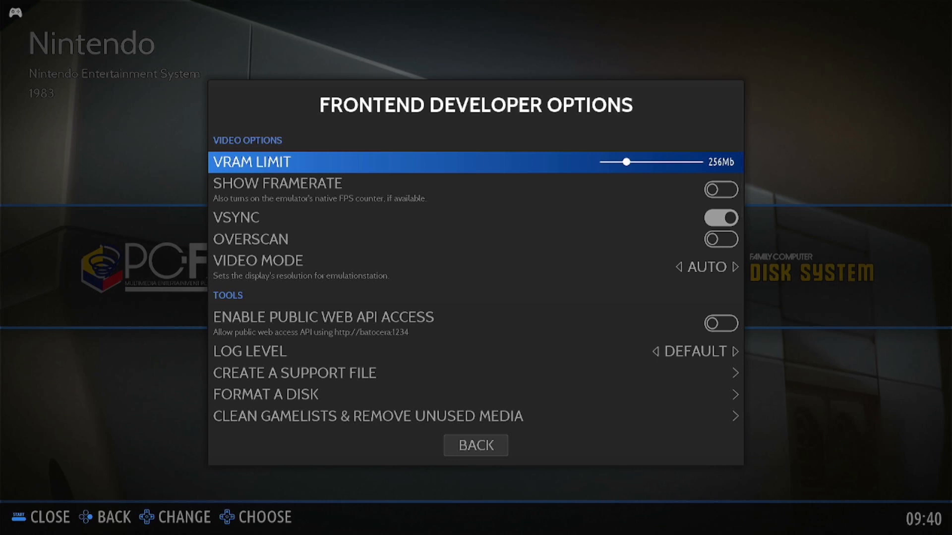
# - Change Video Mode from Auto to a fixed resolution and return to the Nintendo 64 carousel
pyautogui.press('Down')
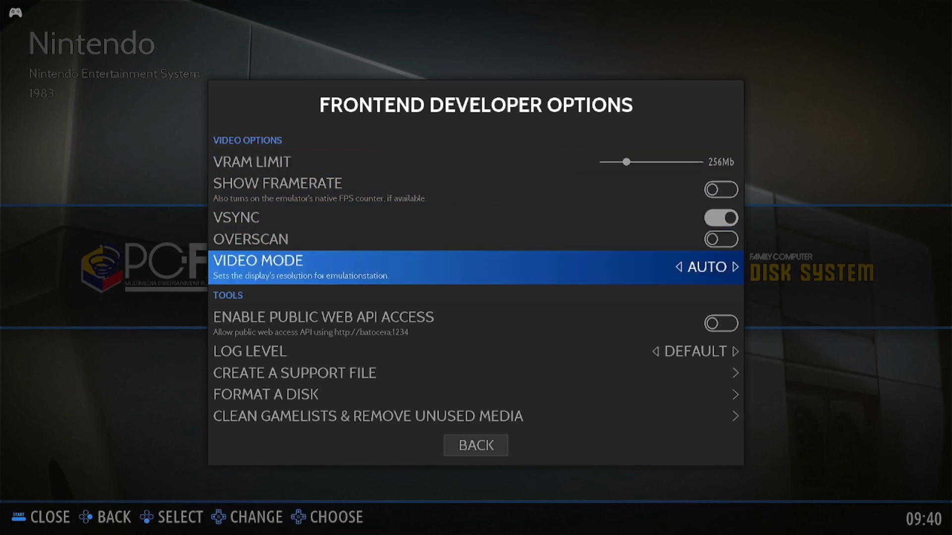
pyautogui.click(475, 267)
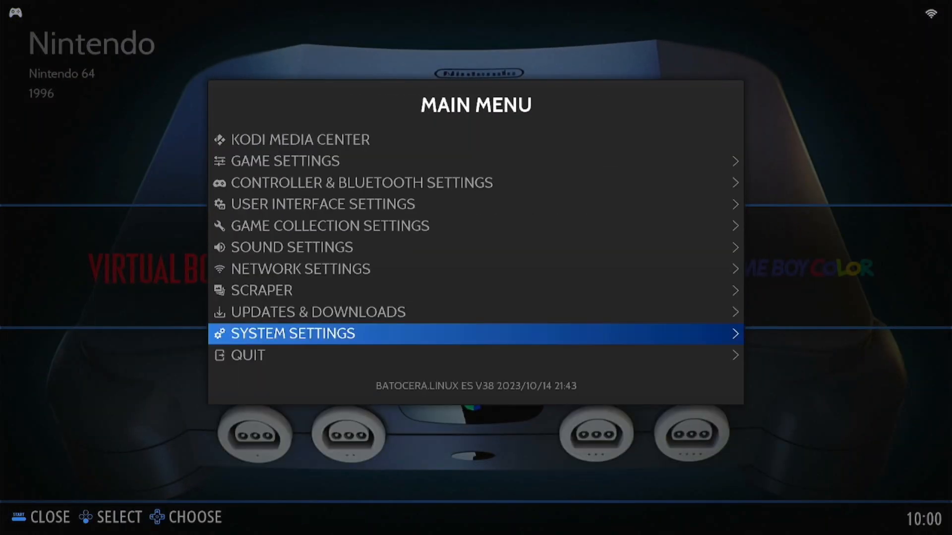
pyautogui.press('Escape')
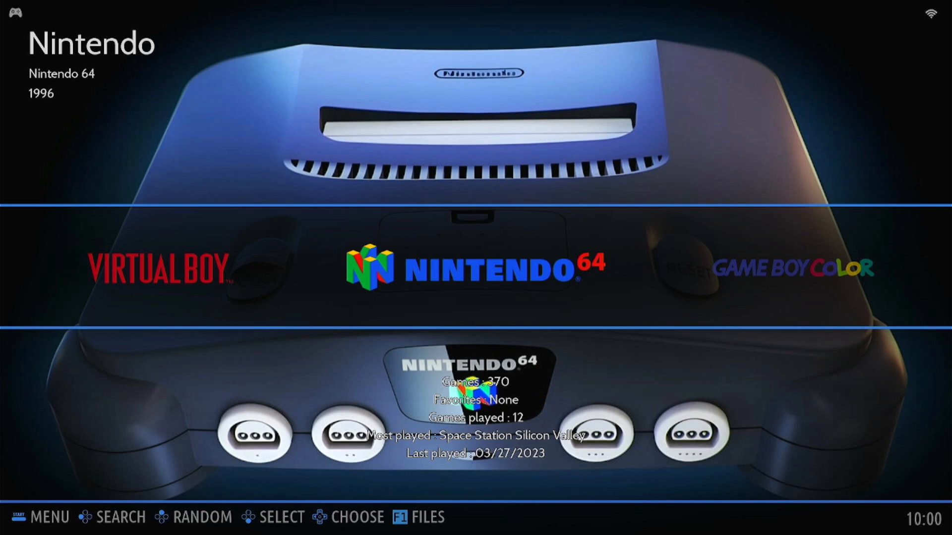